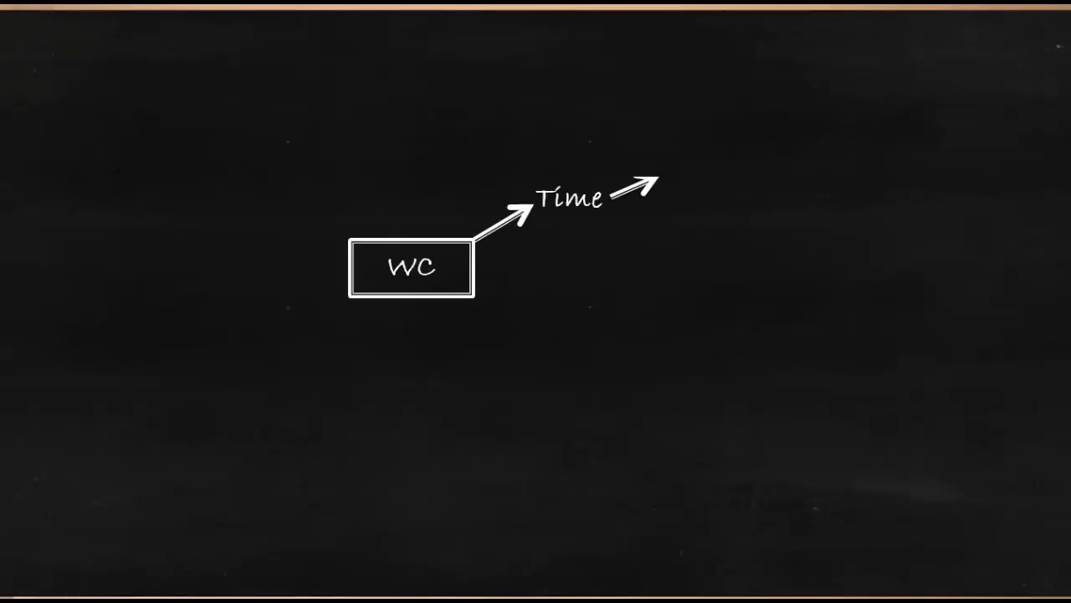
- Label the Time branch 'More of FM' and add a second WC arrow labelled 'Investment'
{"action": "type", "text": "More of FM"}
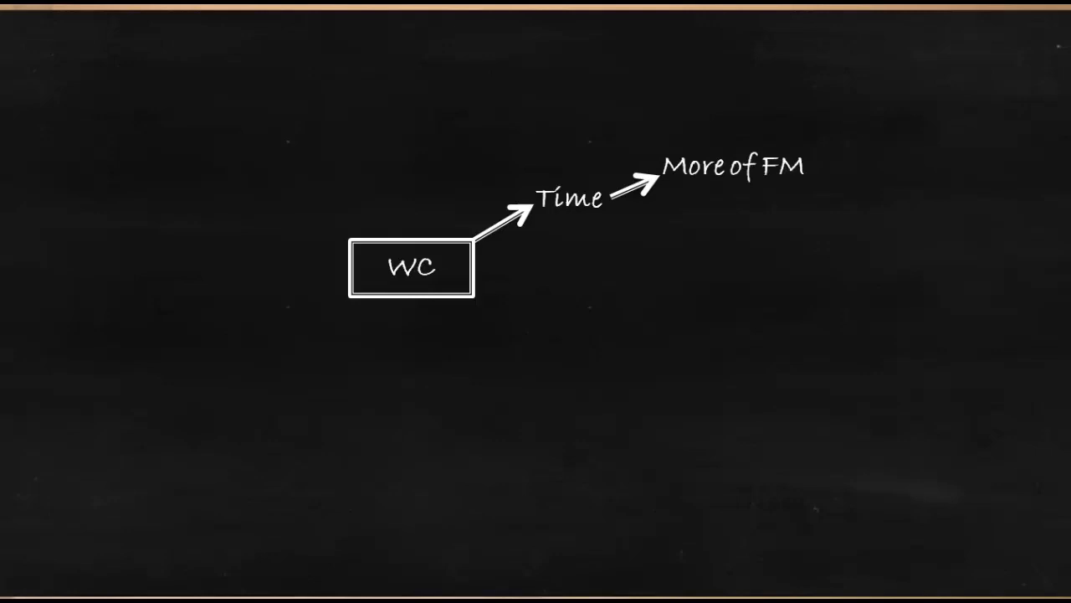
{"action": "left_click_drag", "start_coordinate": [472, 285], "coordinate": [544, 338]}
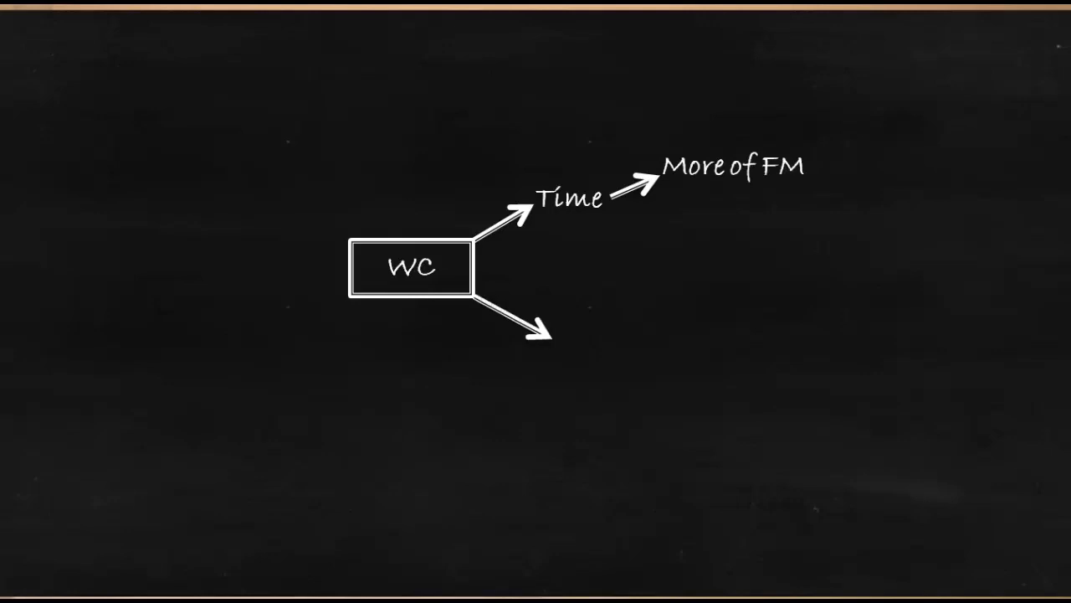
{"action": "type", "text": "Investment"}
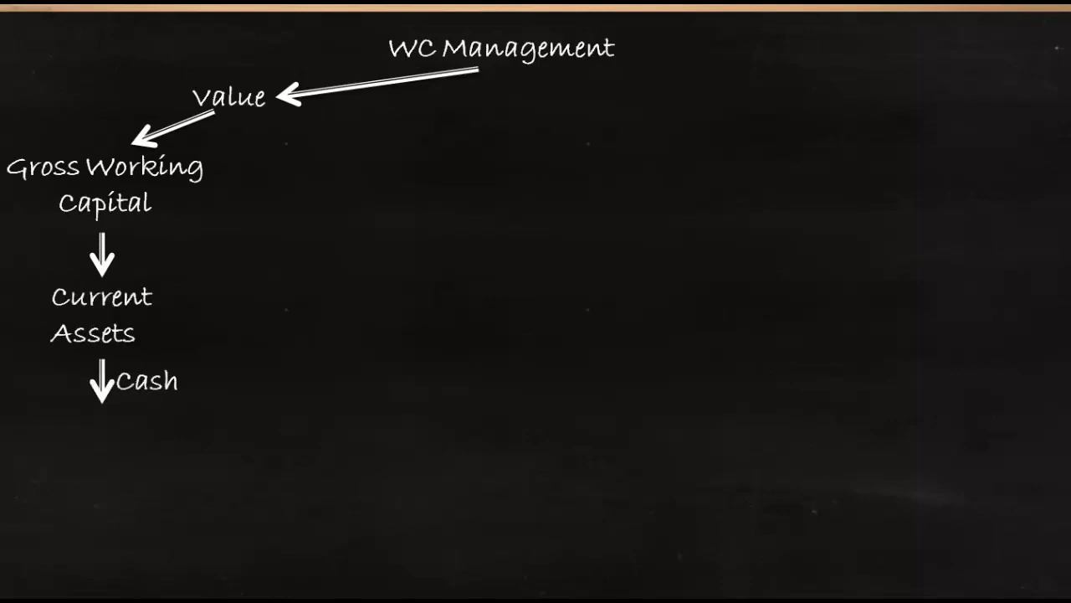
- Add '≤ 1 Years', then the Net Working Capital chain: Difference, CA & CL
{"action": "type", "text": "≤ 1 Years"}
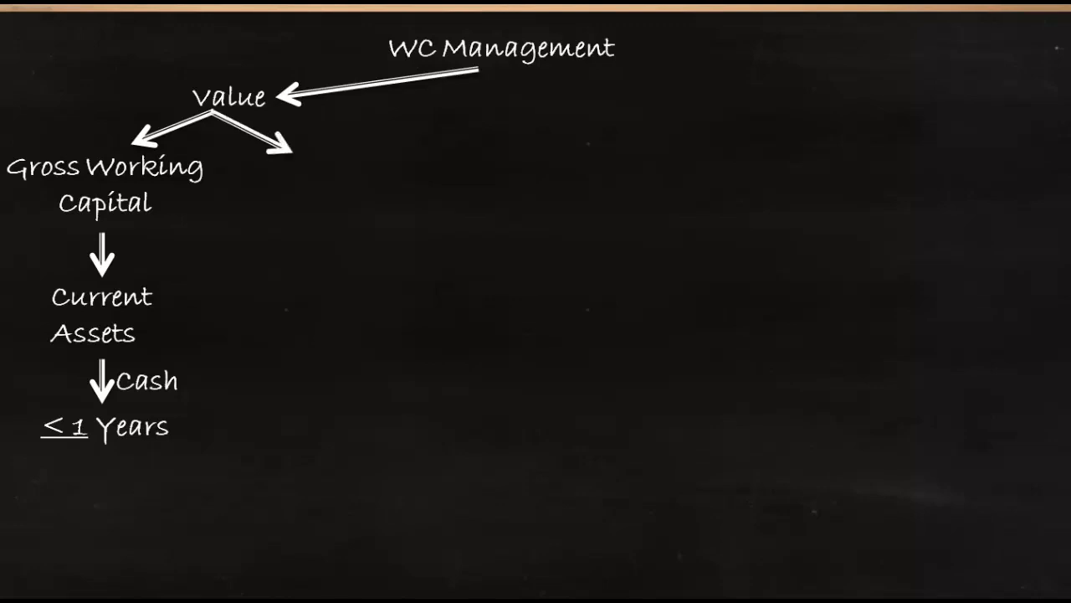
{"action": "type", "text": "Net Working Capital"}
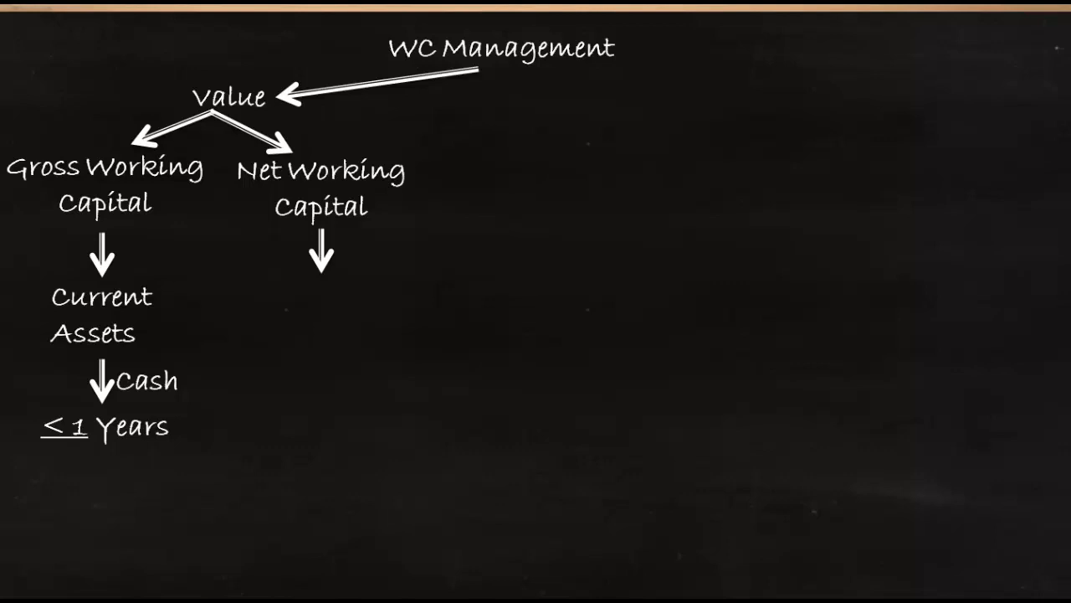
{"action": "type", "text": "Difference"}
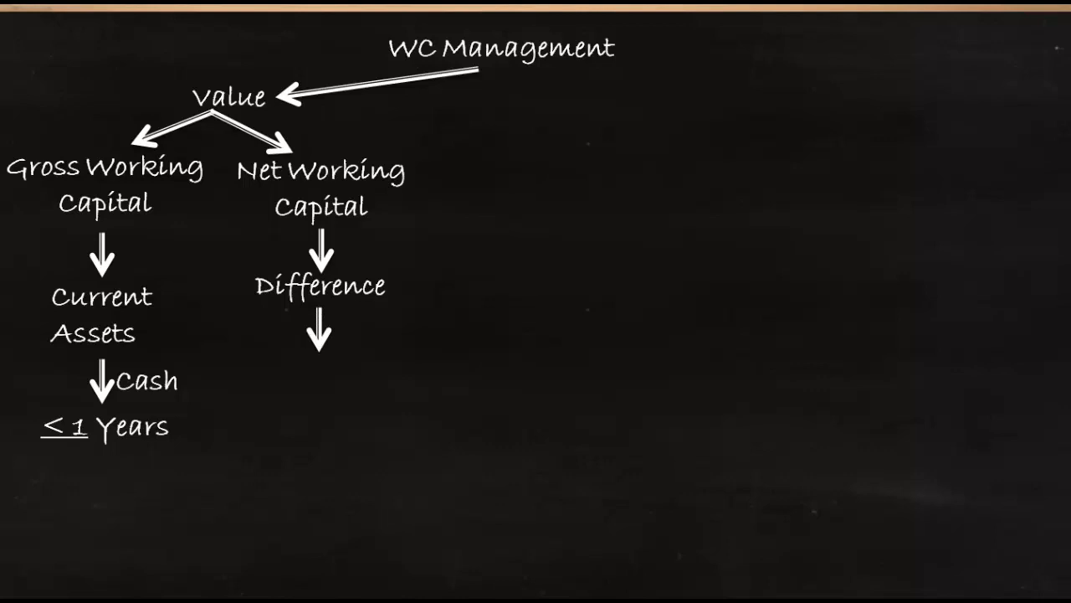
{"action": "type", "text": "CA & CL"}
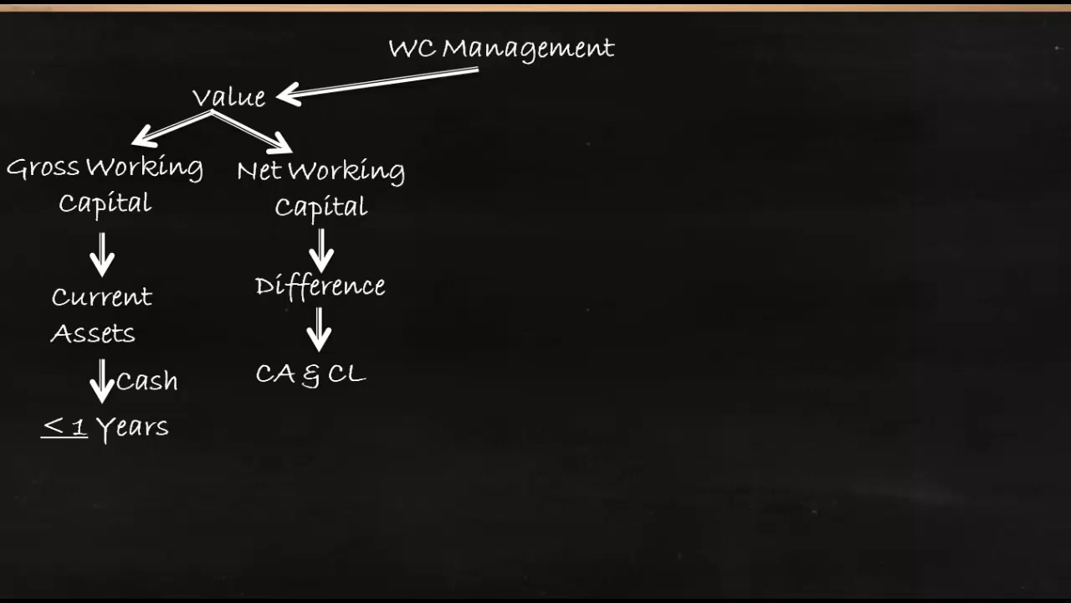
- Add the Positive–STL and Negative–Unable outcome labels under Net Working Capital
{"action": "type", "text": "Positive"}
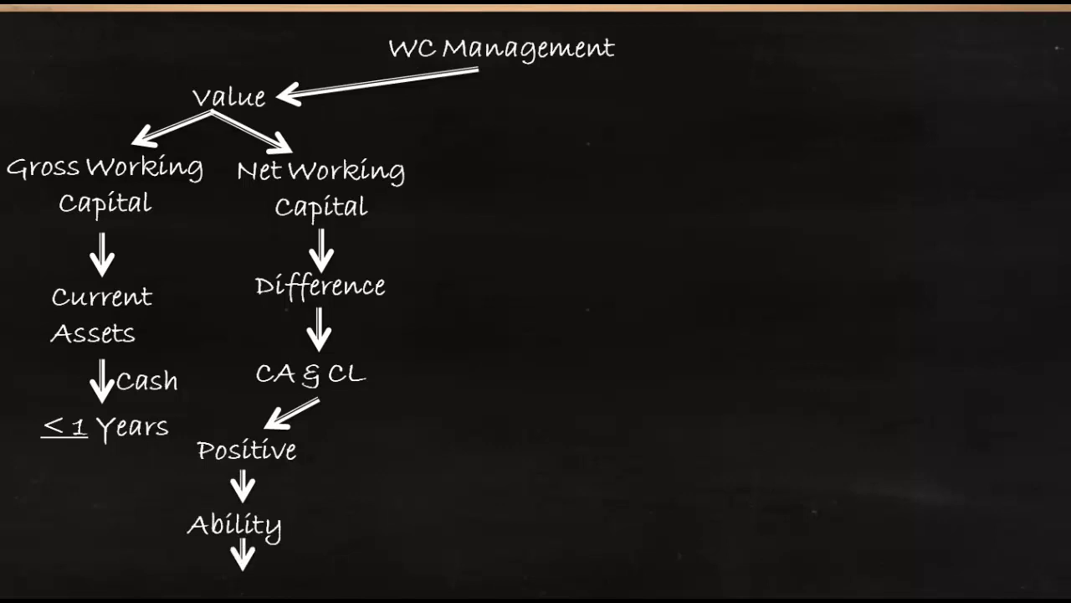
{"action": "type", "text": "STL"}
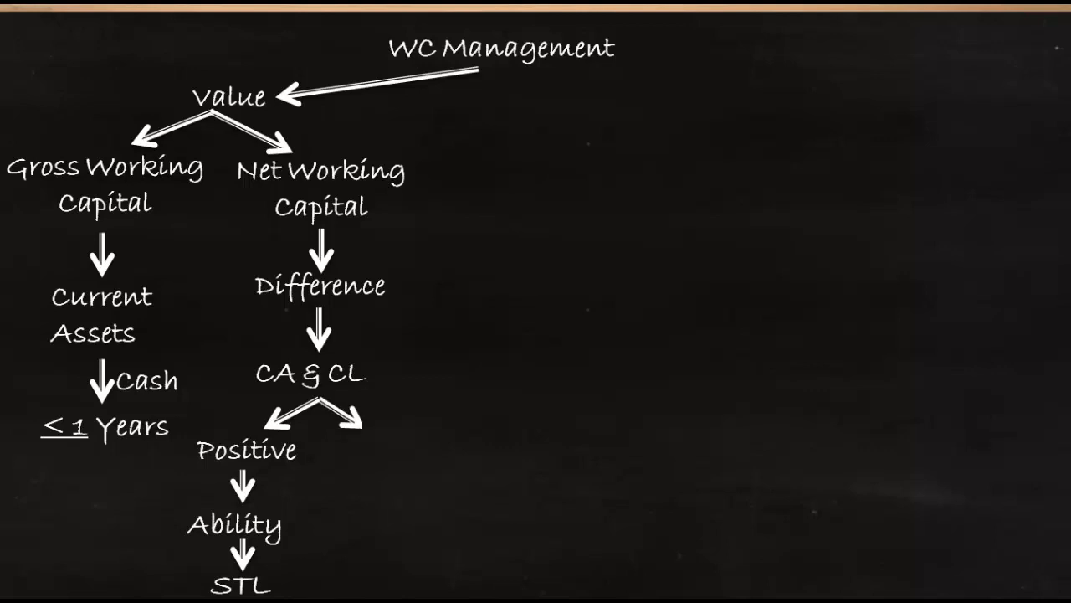
{"action": "type", "text": "Negative"}
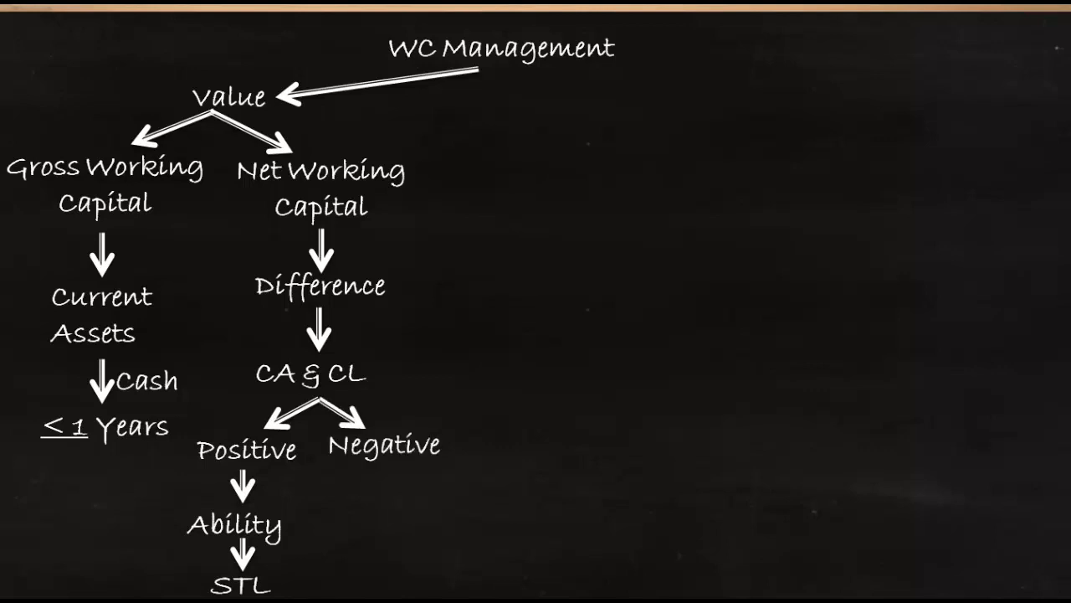
{"action": "type", "text": "Unable"}
{"action": "type", "text": "STL"}
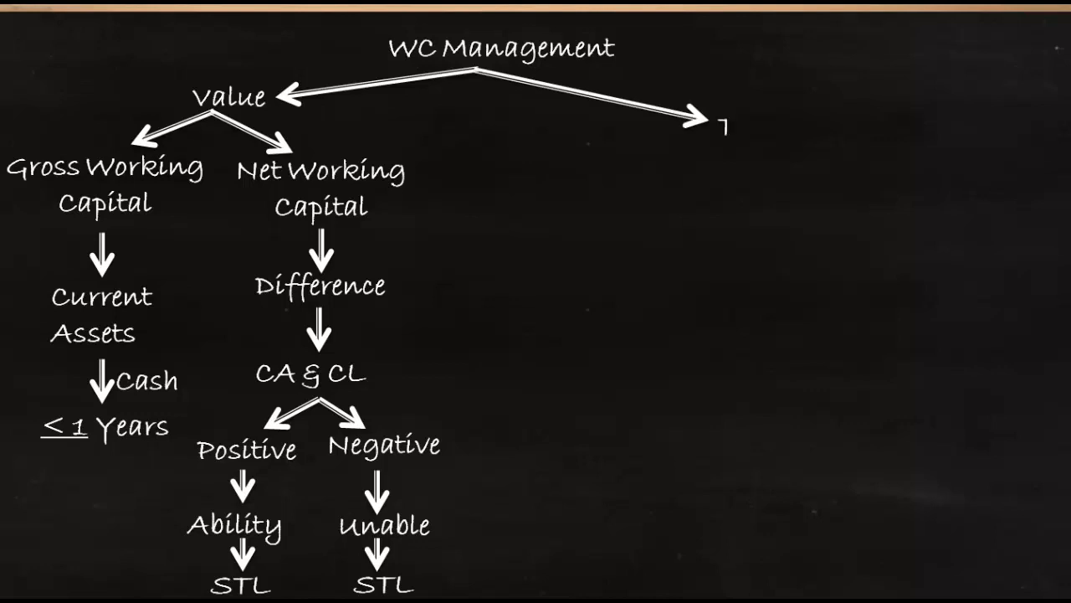
- Add the Time branch labels: Time, Minimum Investment, Temporary, Variable WC
{"action": "type", "text": "Time"}
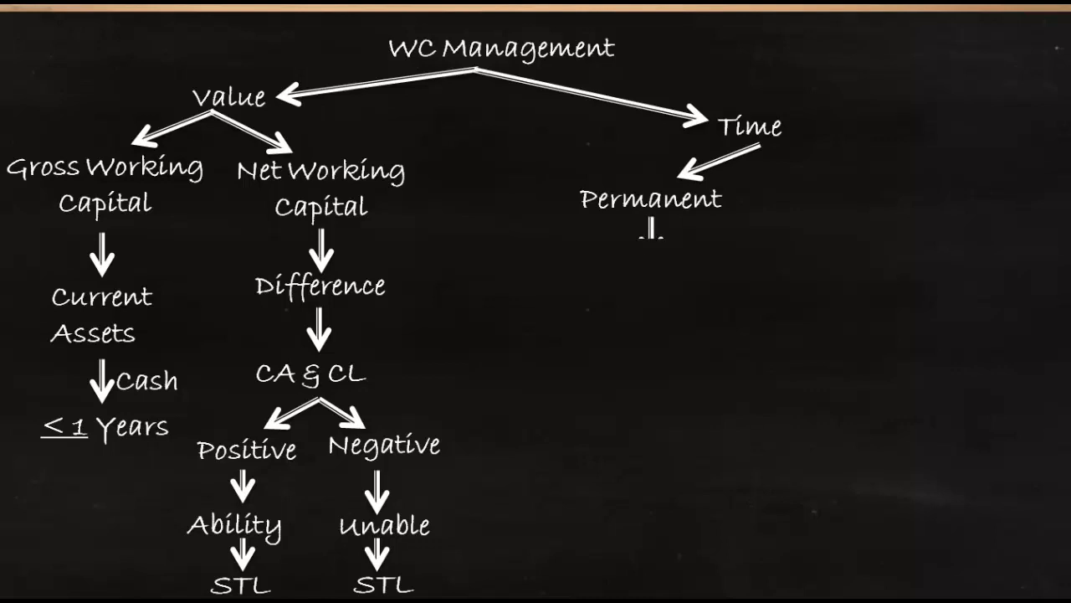
{"action": "type", "text": "Minimum Investment"}
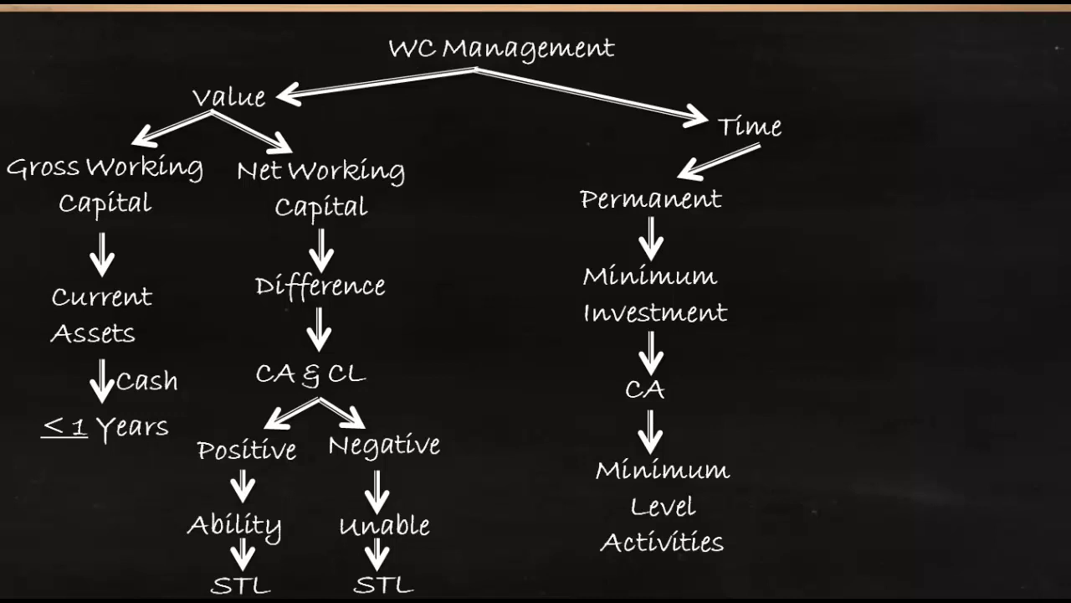
{"action": "type", "text": "Temporary"}
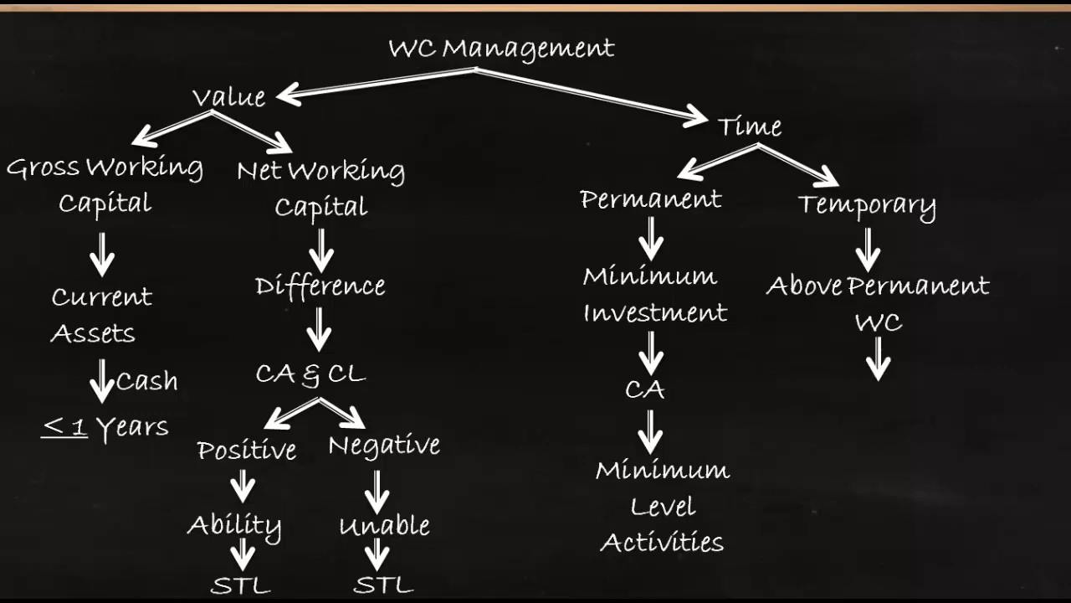
{"action": "type", "text": "Variable WC"}
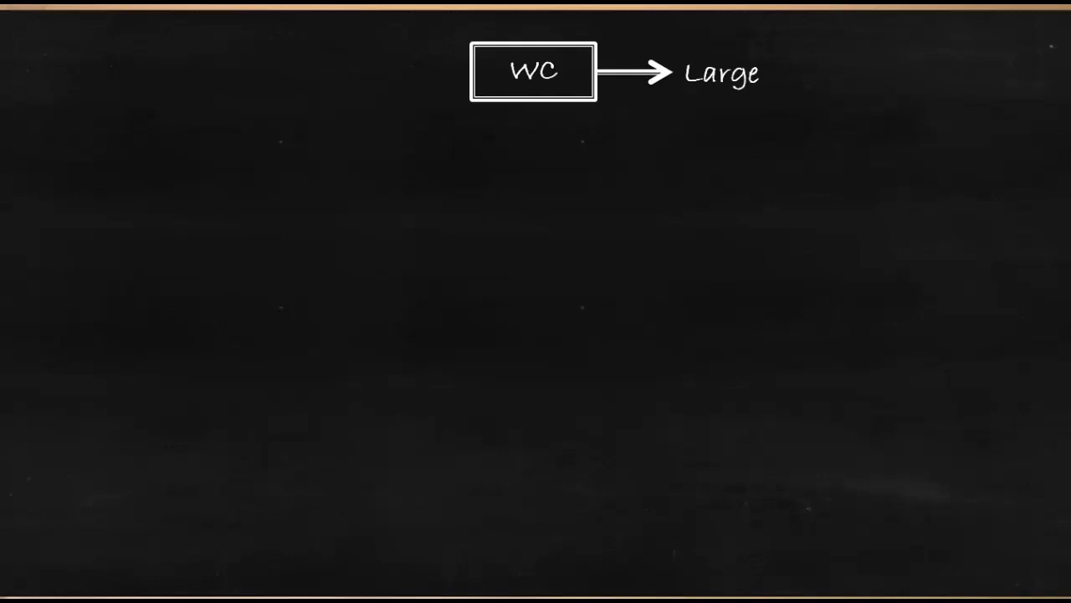
- Write the adequacy branch labels Idle Funds, Insolvency and Survival on the new WC board
{"action": "type", "text": "Idle Funds"}
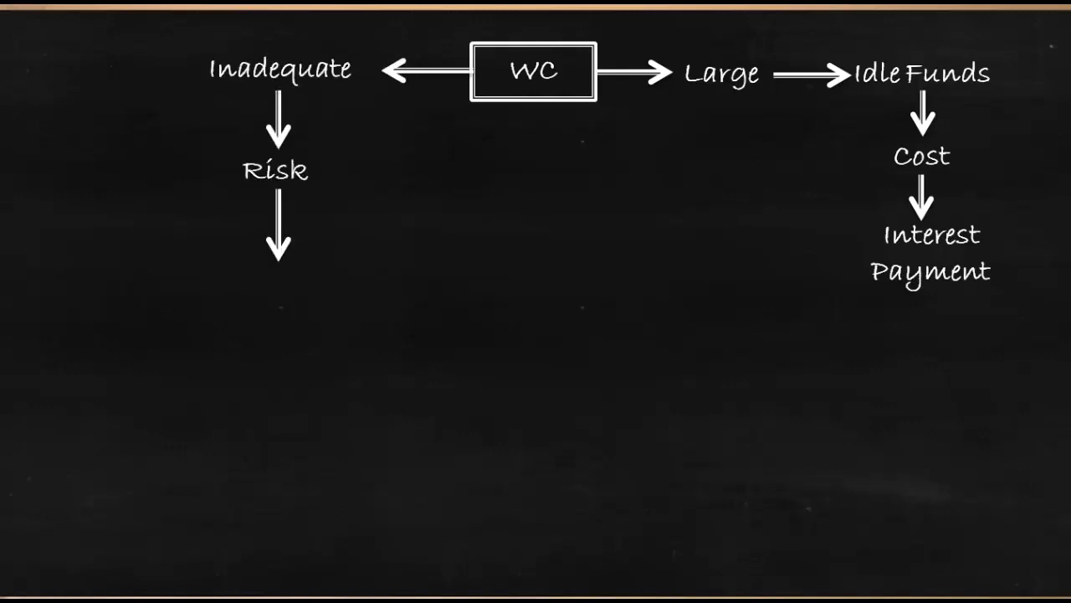
{"action": "type", "text": "Insolvency"}
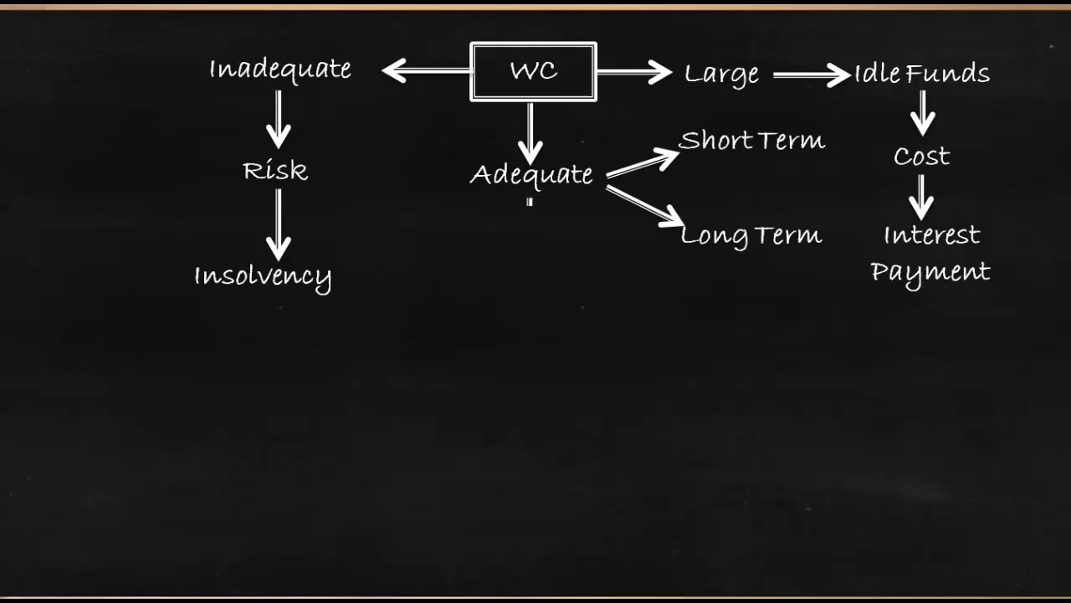
{"action": "type", "text": "Survival"}
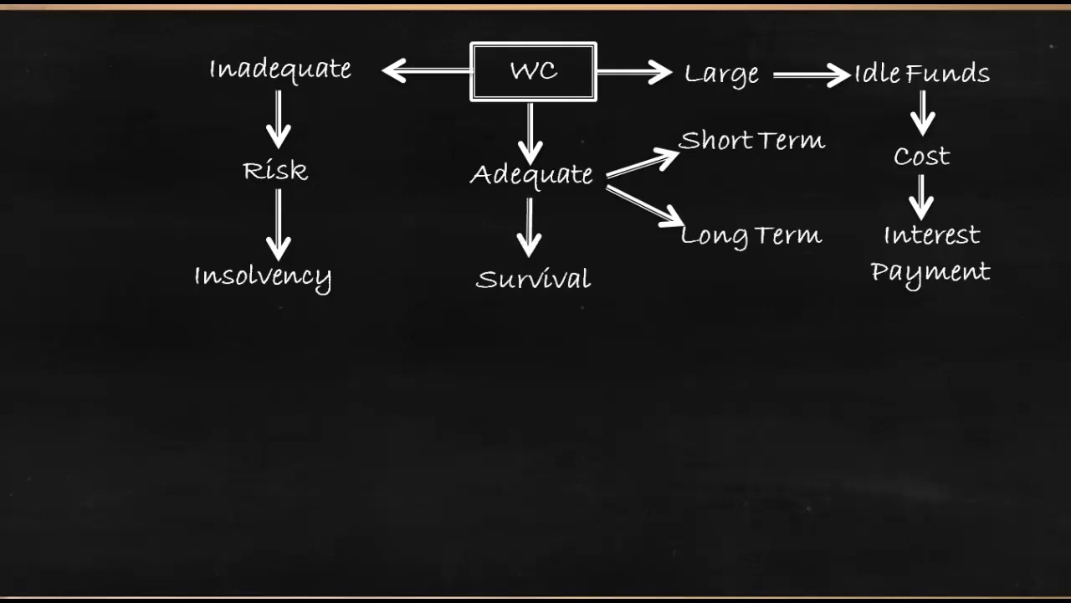